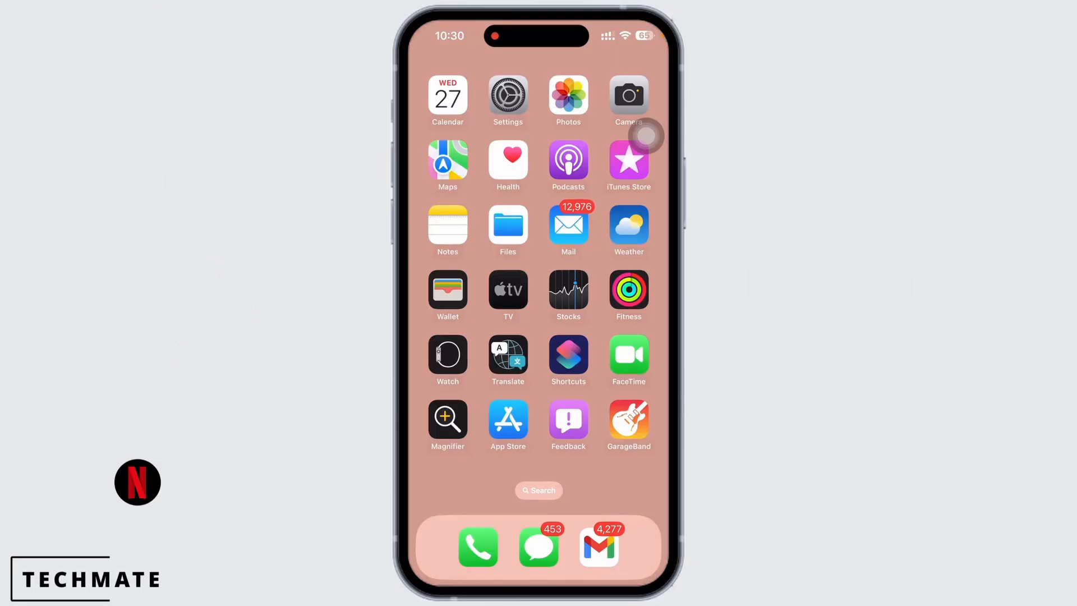
Reach Netflix's storage page via General > iPhone Storage, showing 133 MB app and 393 MB data
{"action": "scroll", "scroll_direction": "left", "scroll_amount": 3}
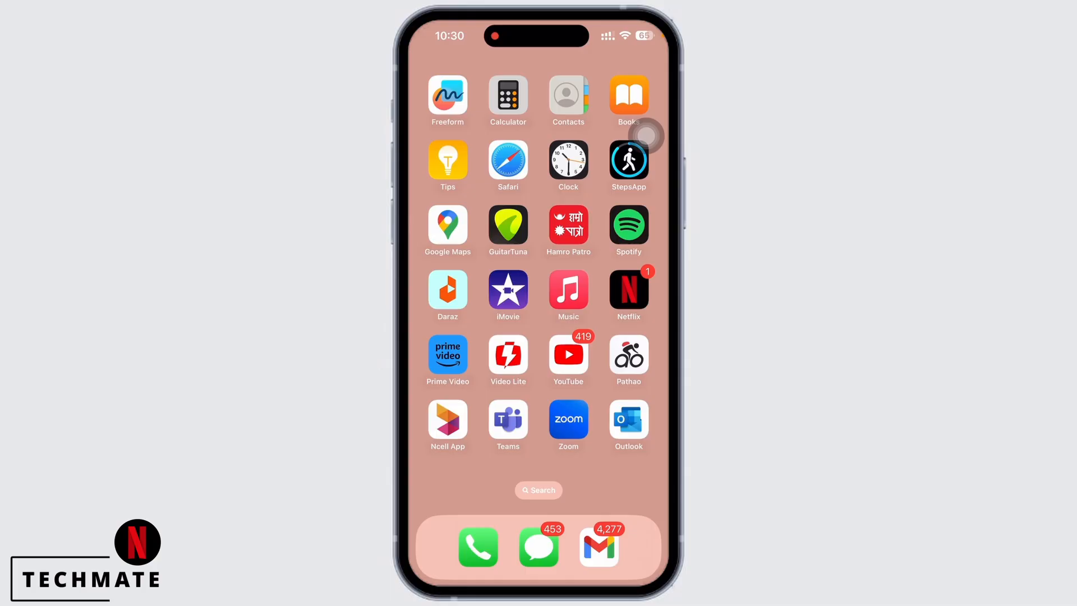
{"action": "scroll", "scroll_direction": "left", "scroll_amount": 3}
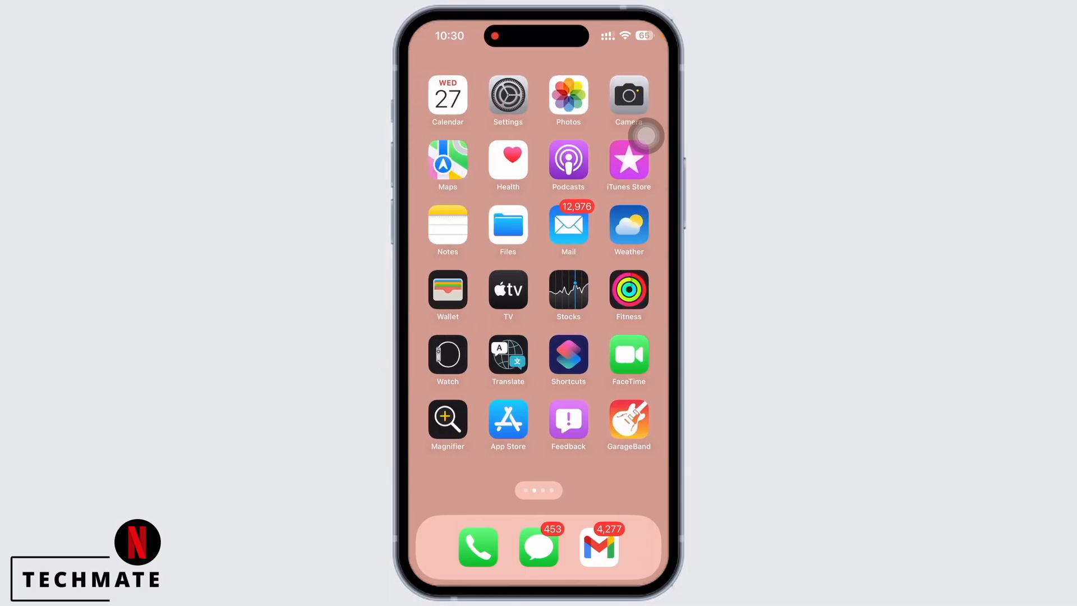
{"action": "left_click", "coordinate": [508, 96]}
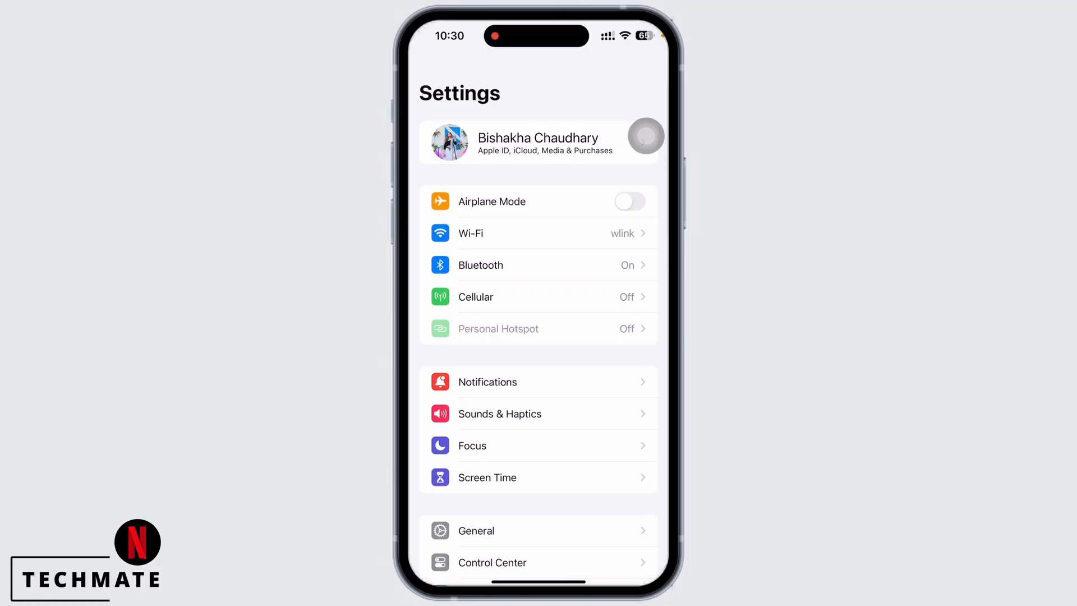
{"action": "left_click", "coordinate": [476, 531]}
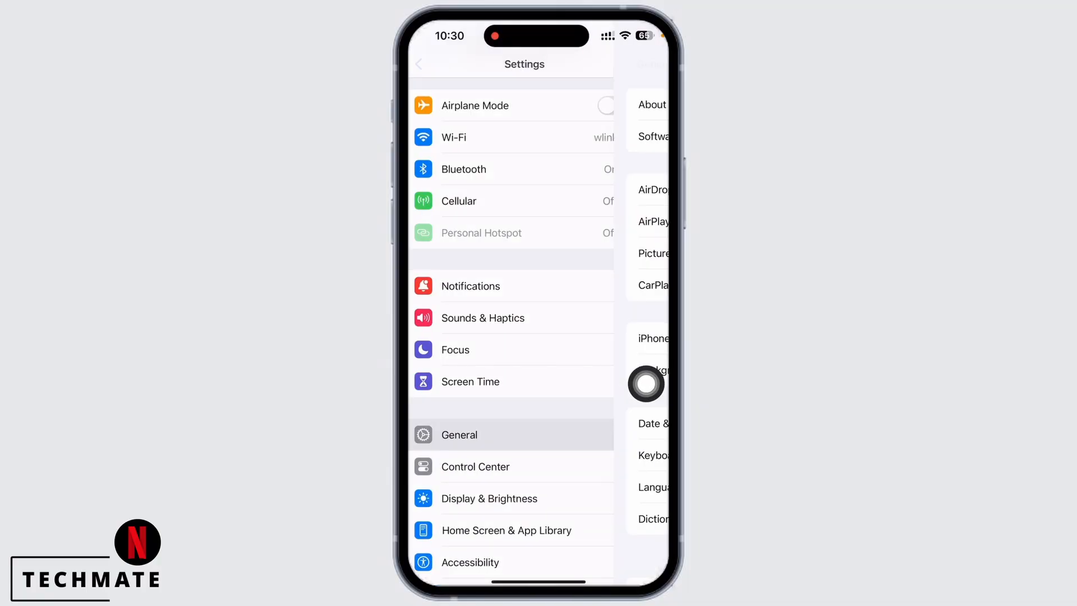
{"action": "left_click", "coordinate": [458, 435]}
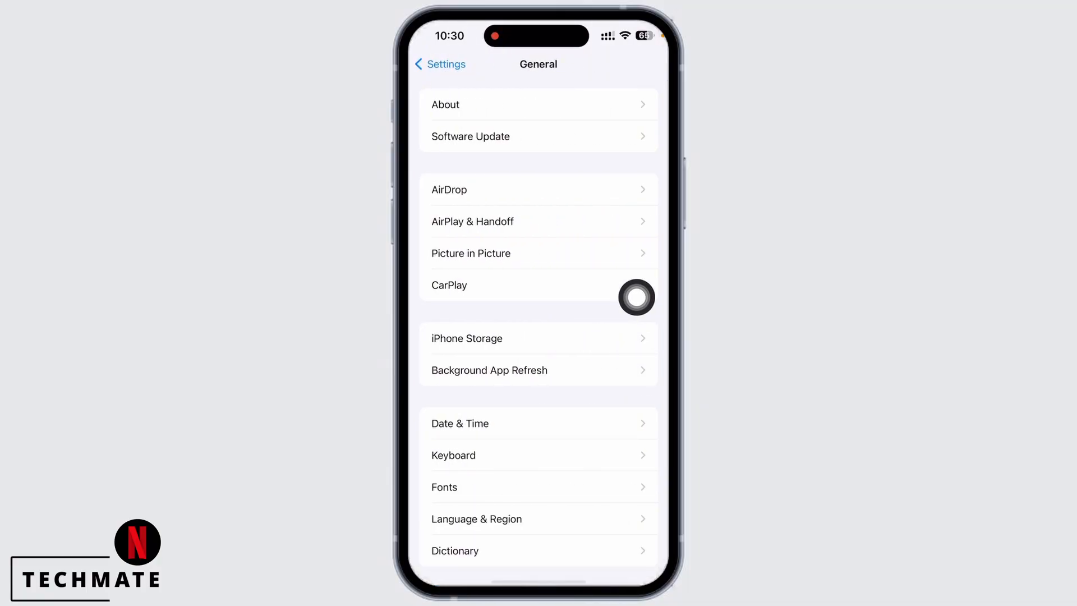
{"action": "left_click", "coordinate": [467, 338]}
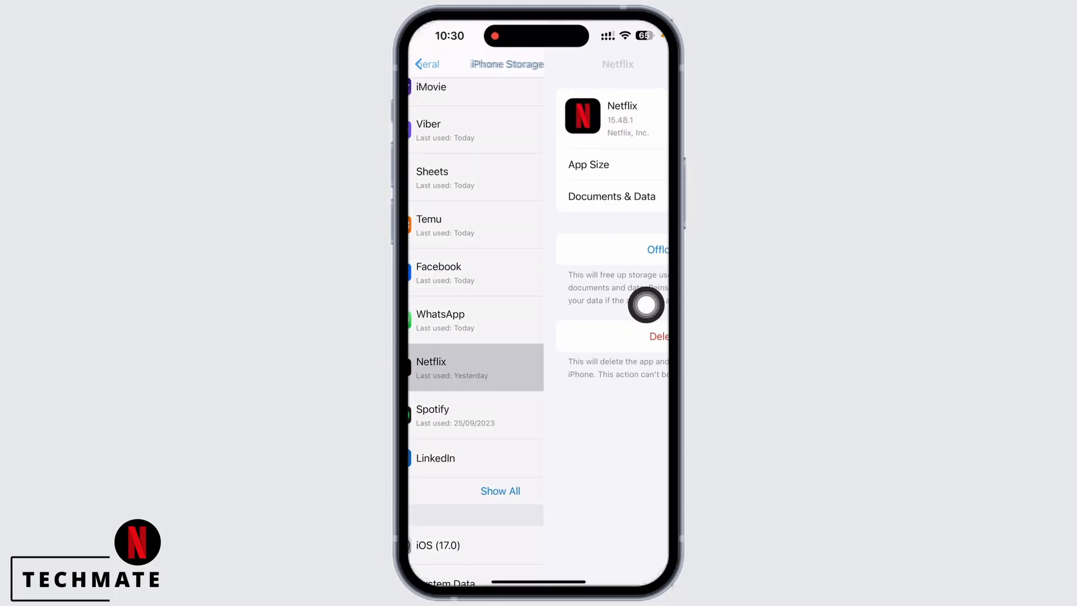
{"action": "left_click", "coordinate": [451, 368]}
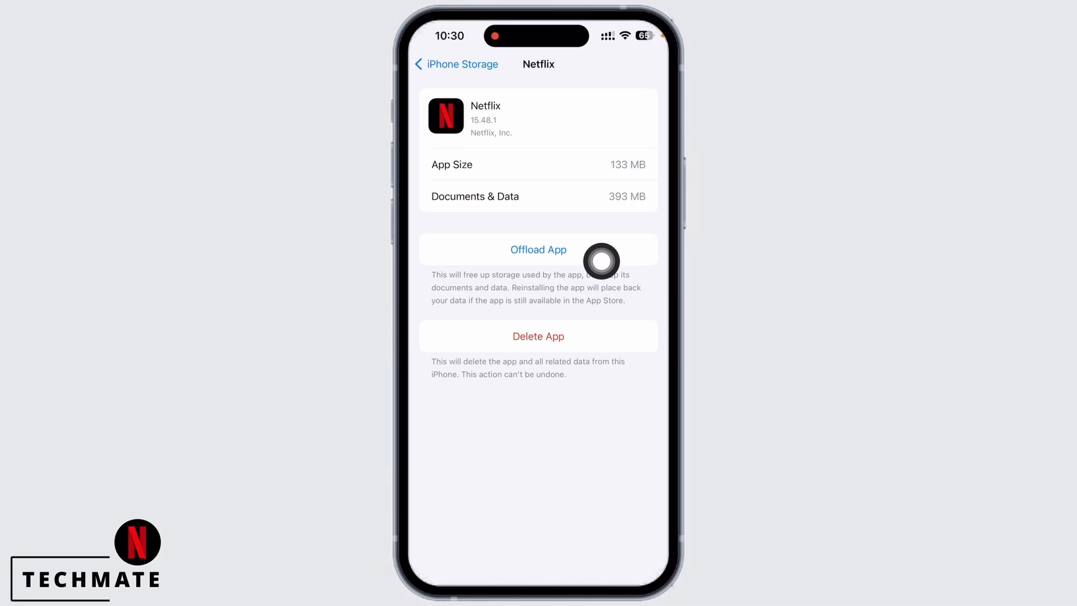
Offload the Netflix app and confirm, keeping its 393 MB of documents and data
{"action": "left_click", "coordinate": [538, 249]}
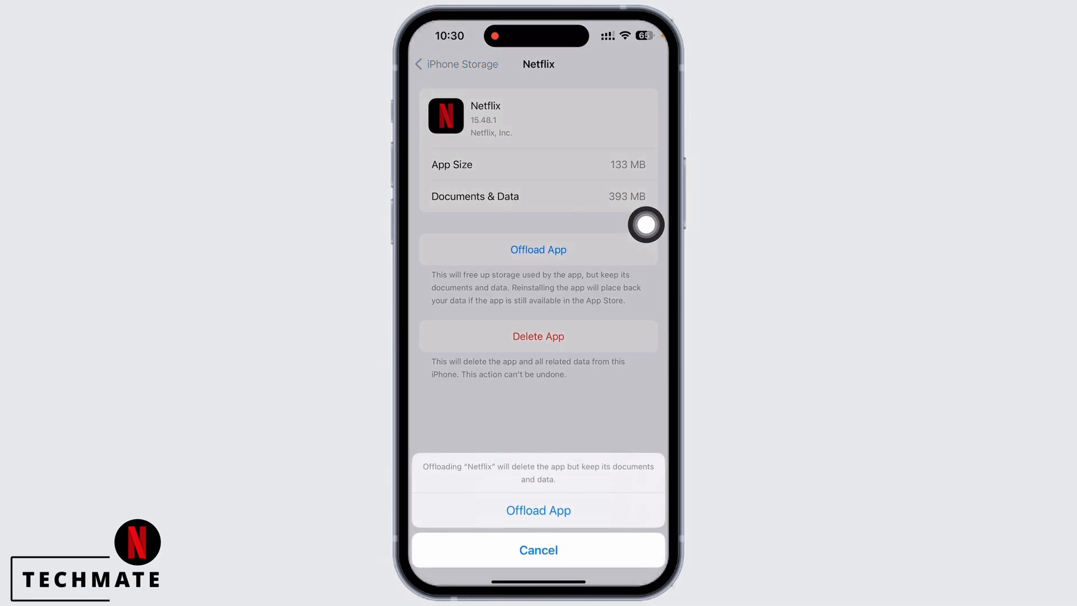
{"action": "mouse_move", "coordinate": [644, 419]}
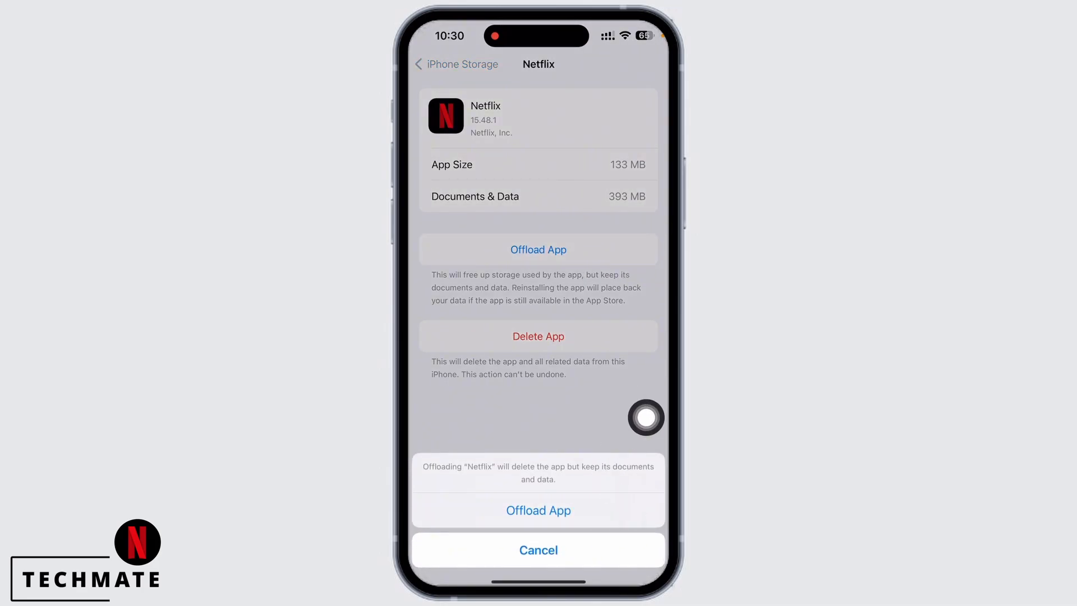
{"action": "left_click", "coordinate": [538, 510]}
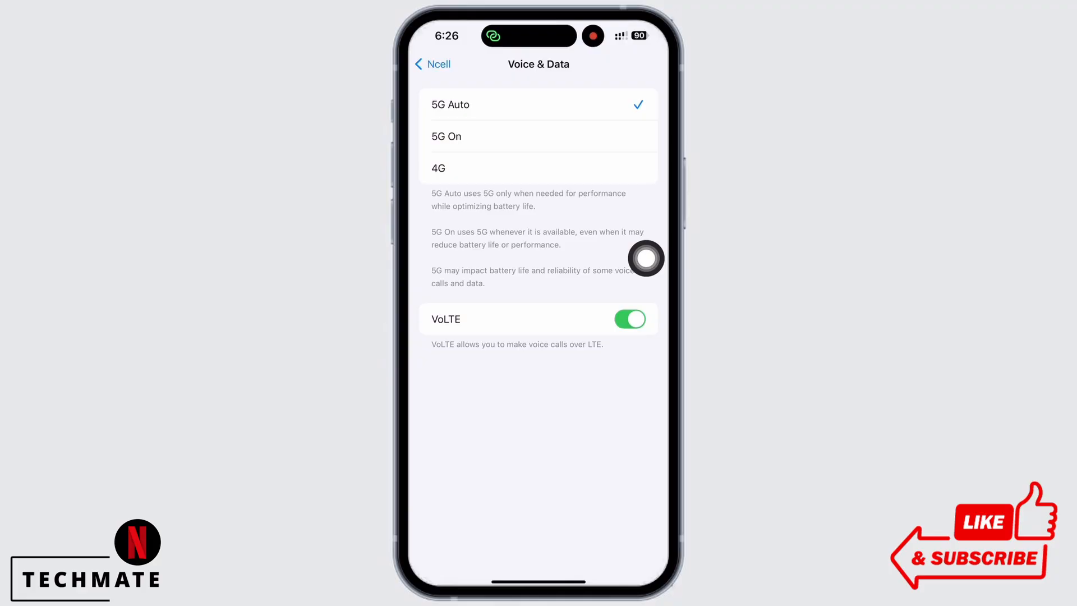
Leave the Ncell Data Mode page with Standard selected and return toward main Settings
{"action": "left_click", "coordinate": [432, 64]}
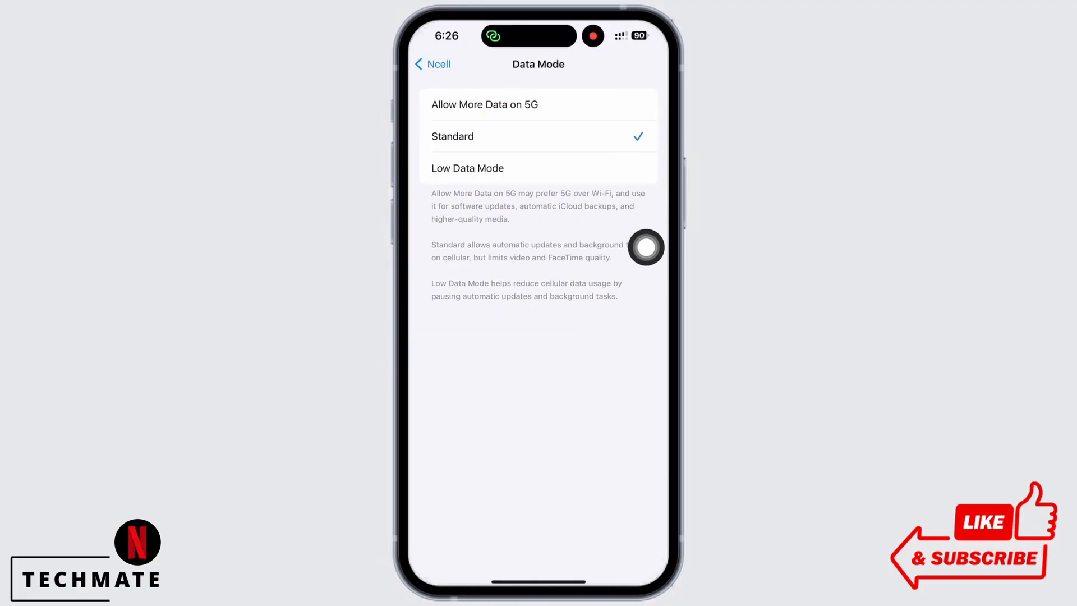
{"action": "left_click", "coordinate": [431, 64]}
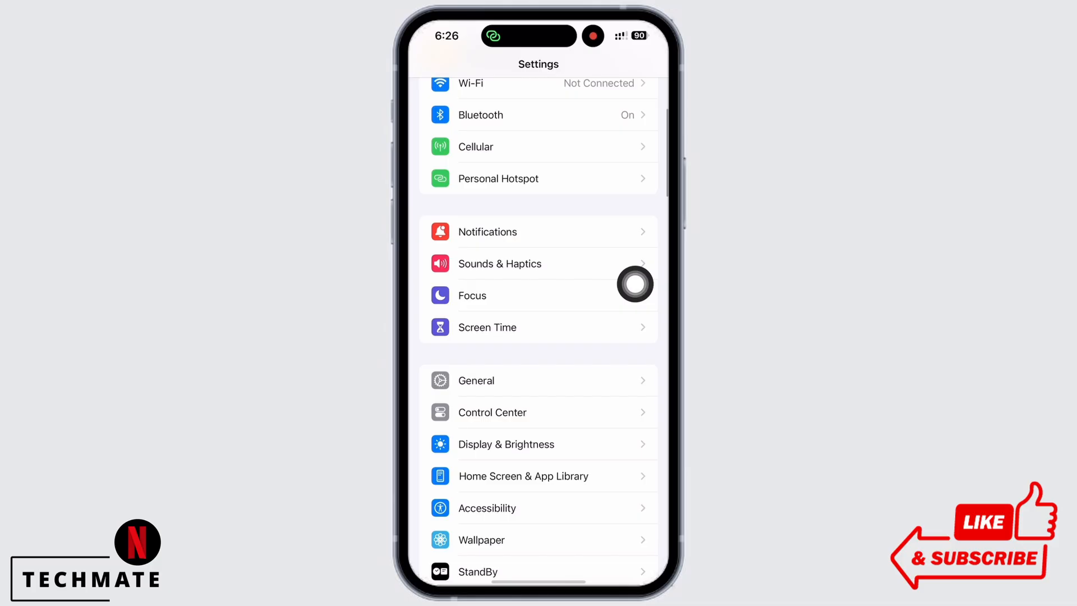
Reset network settings via General > Transfer or Reset iPhone, entering the passcode and confirming
{"action": "left_click", "coordinate": [476, 381]}
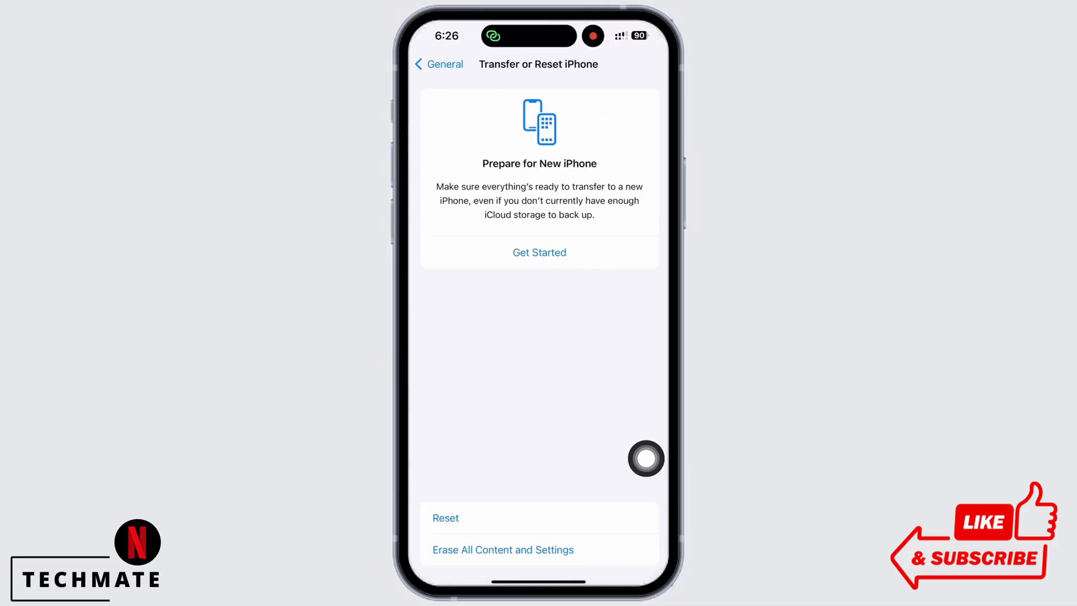
{"action": "left_click", "coordinate": [446, 518]}
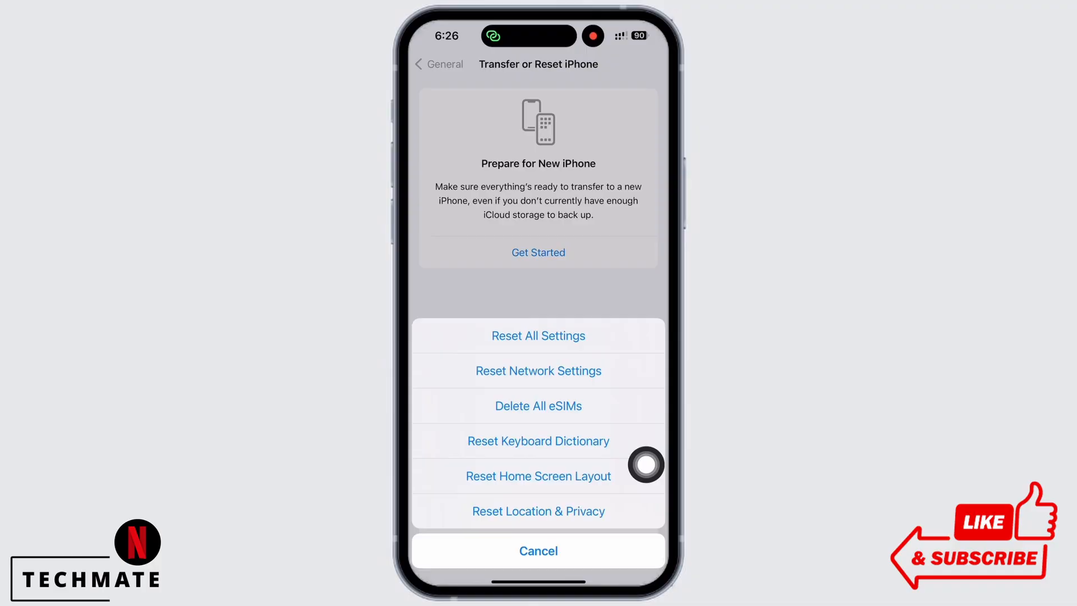
{"action": "left_click", "coordinate": [538, 550]}
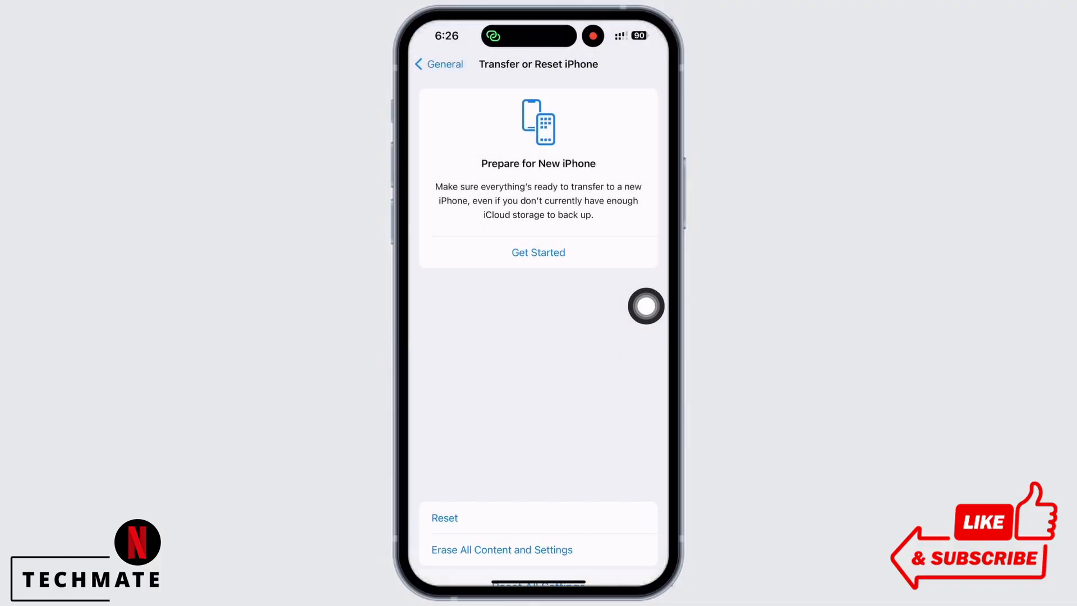
{"action": "left_click", "coordinate": [504, 550]}
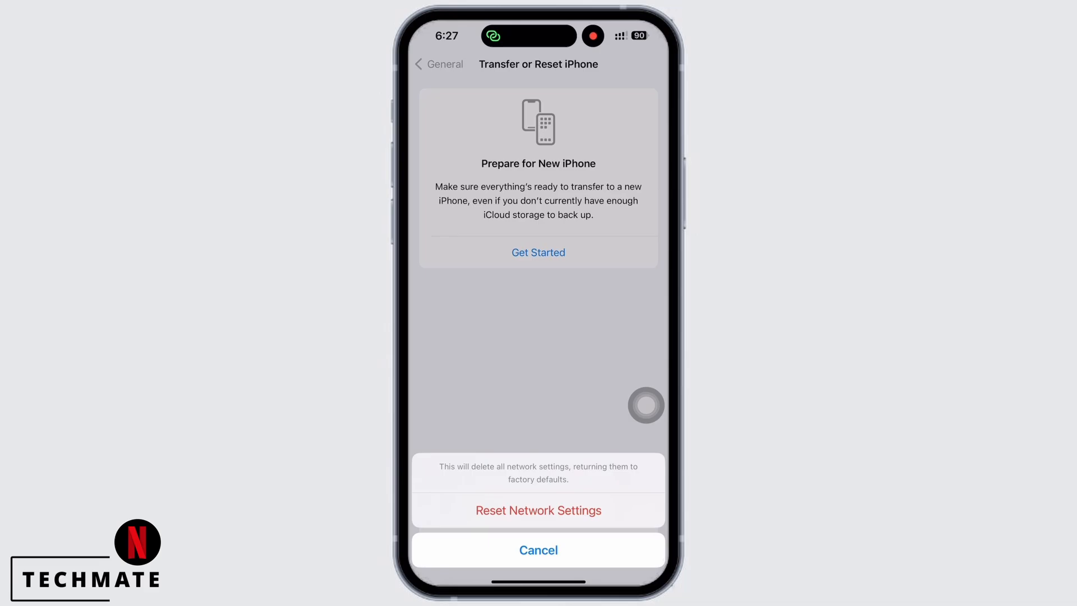
{"action": "left_click", "coordinate": [538, 549]}
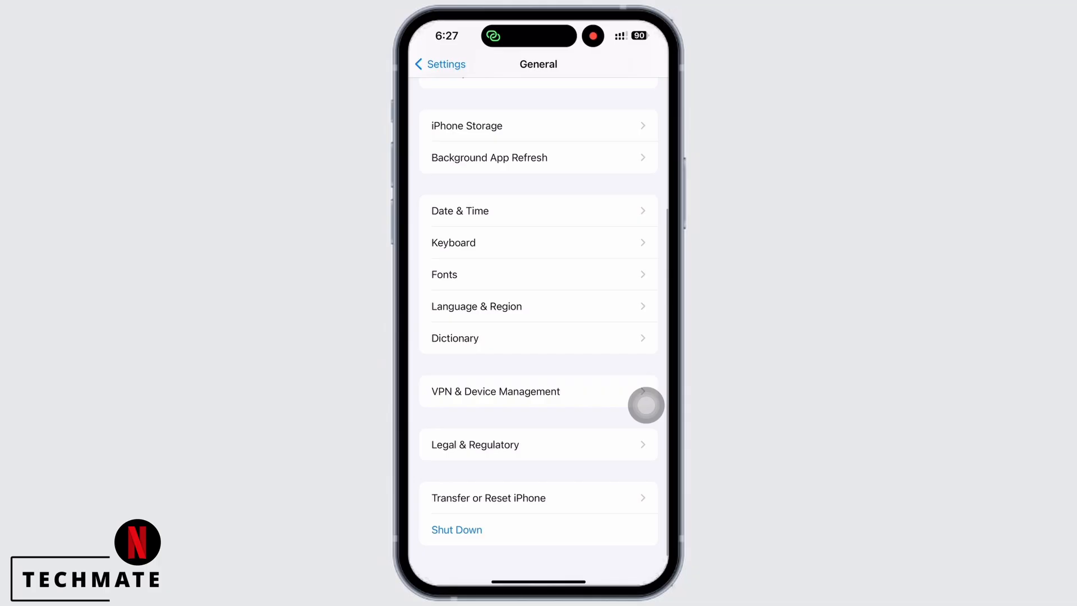